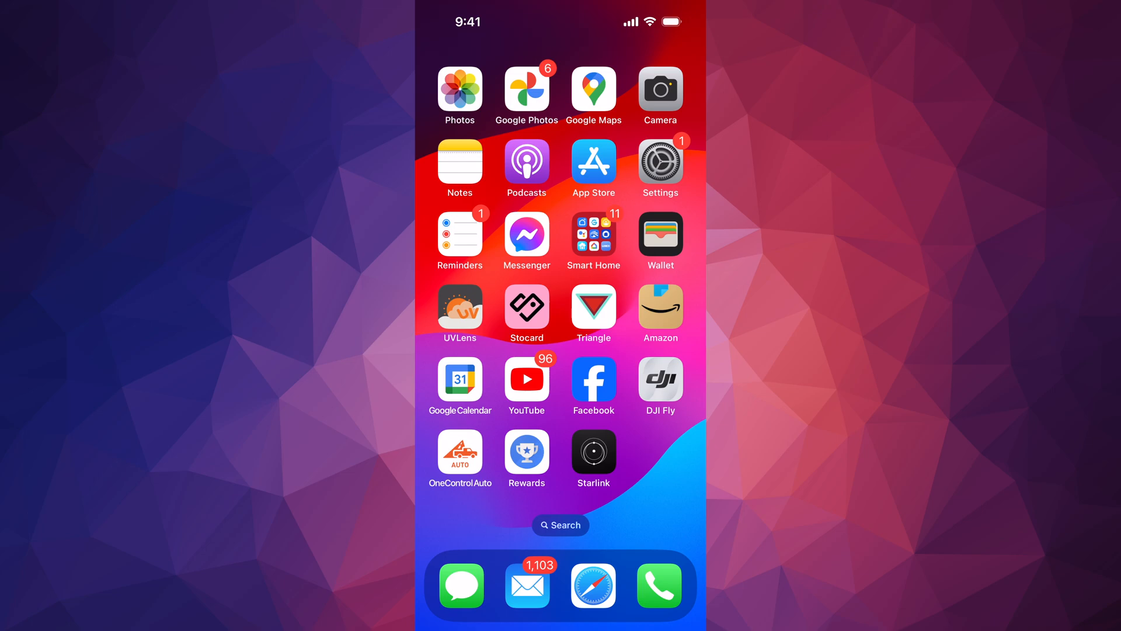
Launch the Settings app from the home screen
click(658, 162)
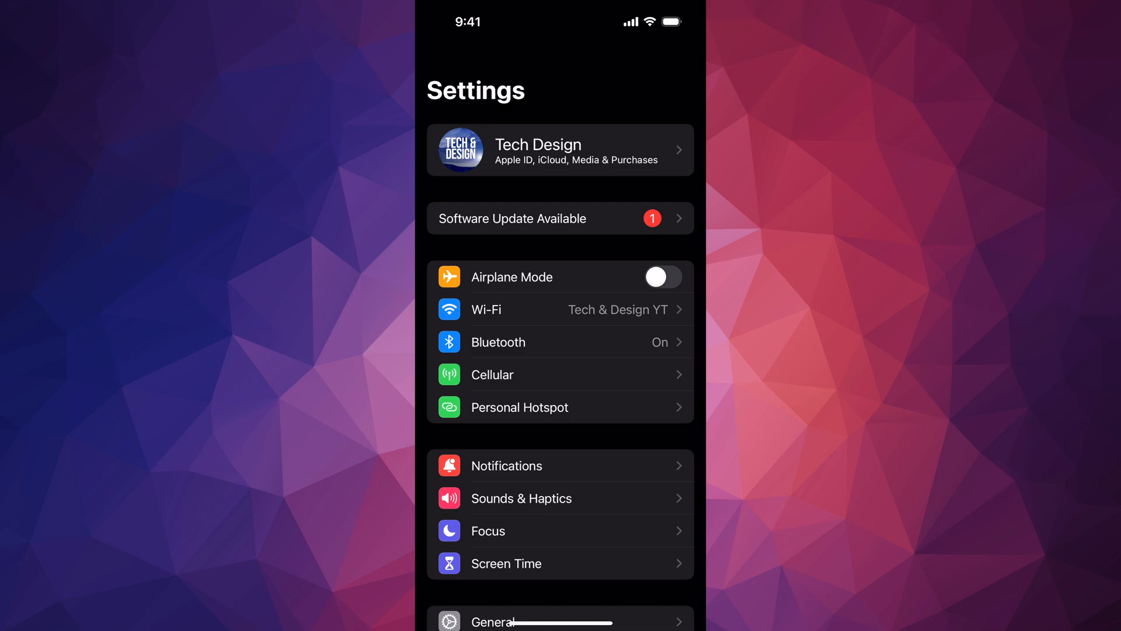
Scroll through Software Update to reach the iOS 18 upgrade details (3.89 GB)
scroll(down, 3)
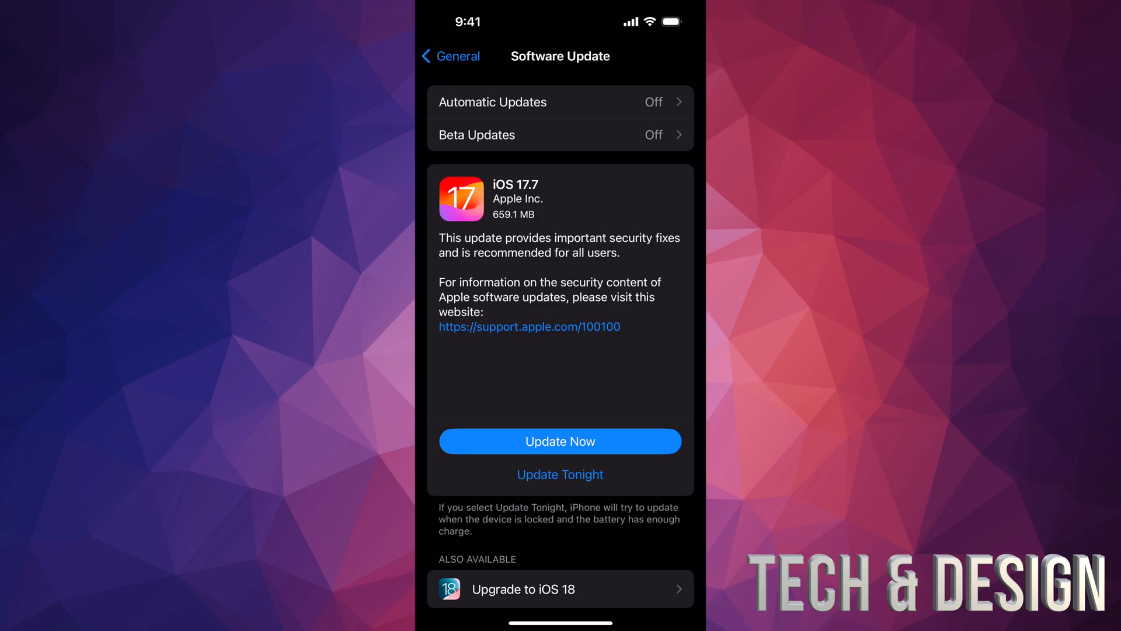
scroll(down, 3)
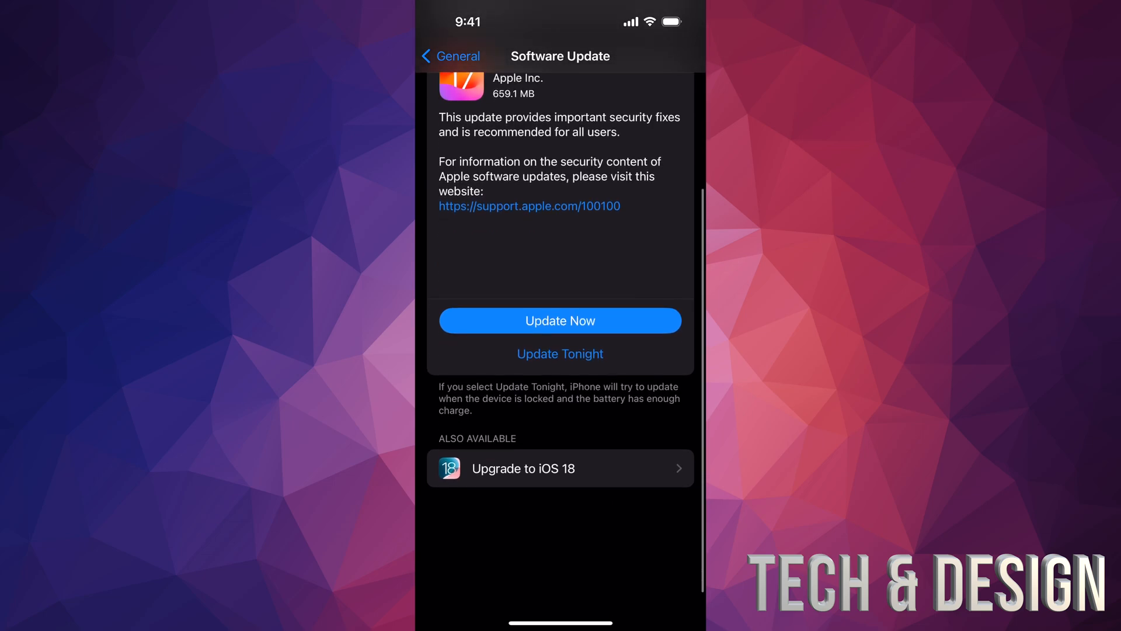
scroll(up, 3)
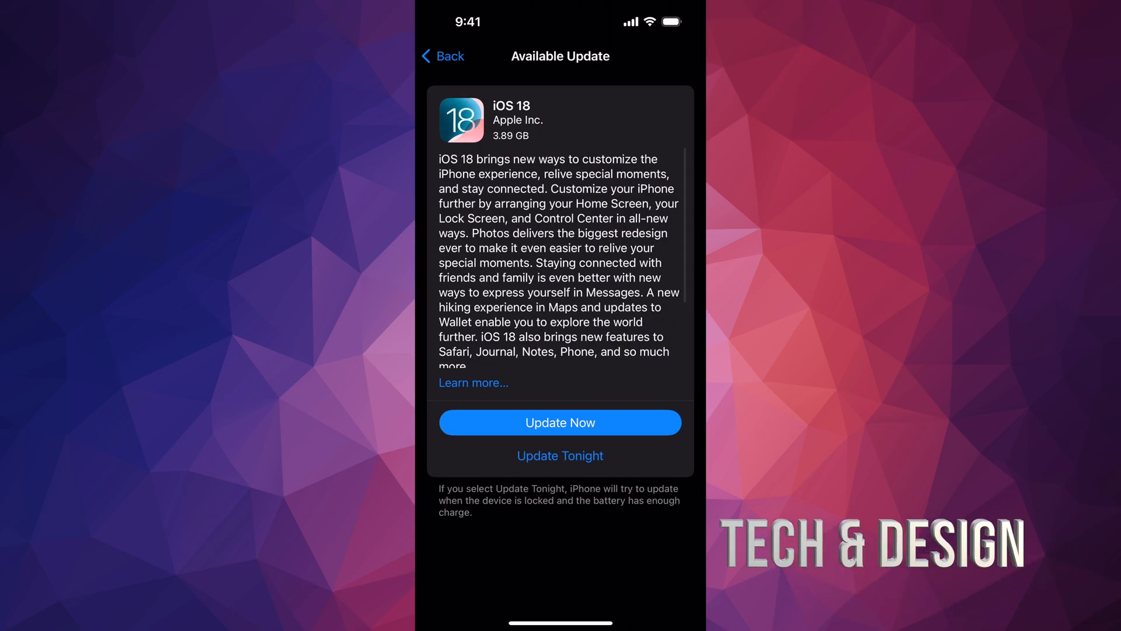
Start the iOS 18 install with Update Now and confirm the follow-up prompt
click(560, 422)
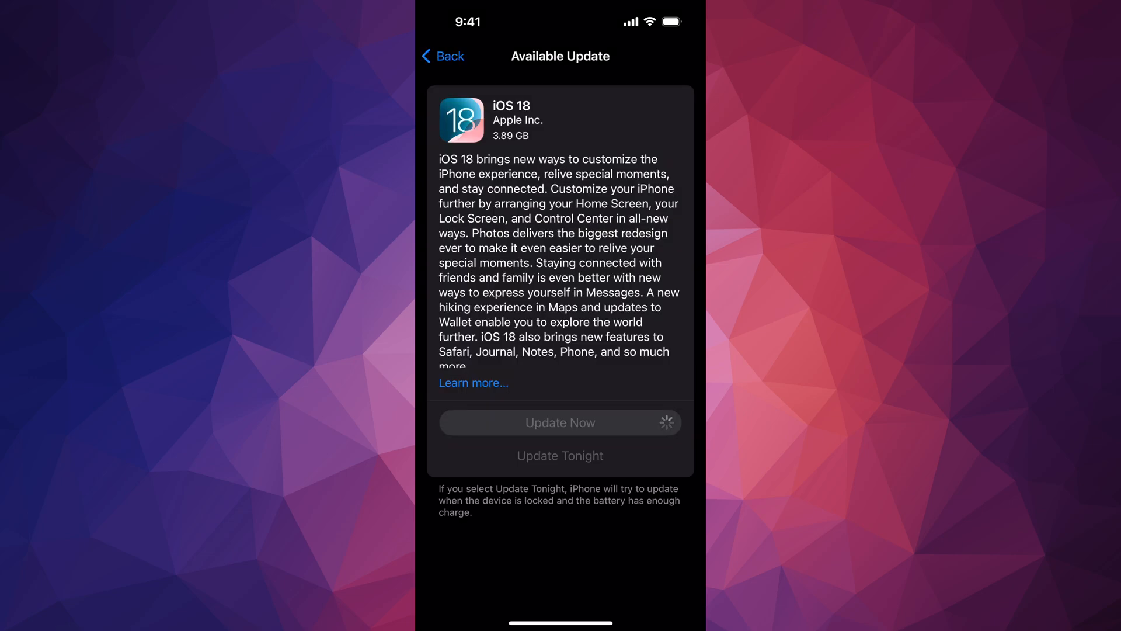
click(560, 422)
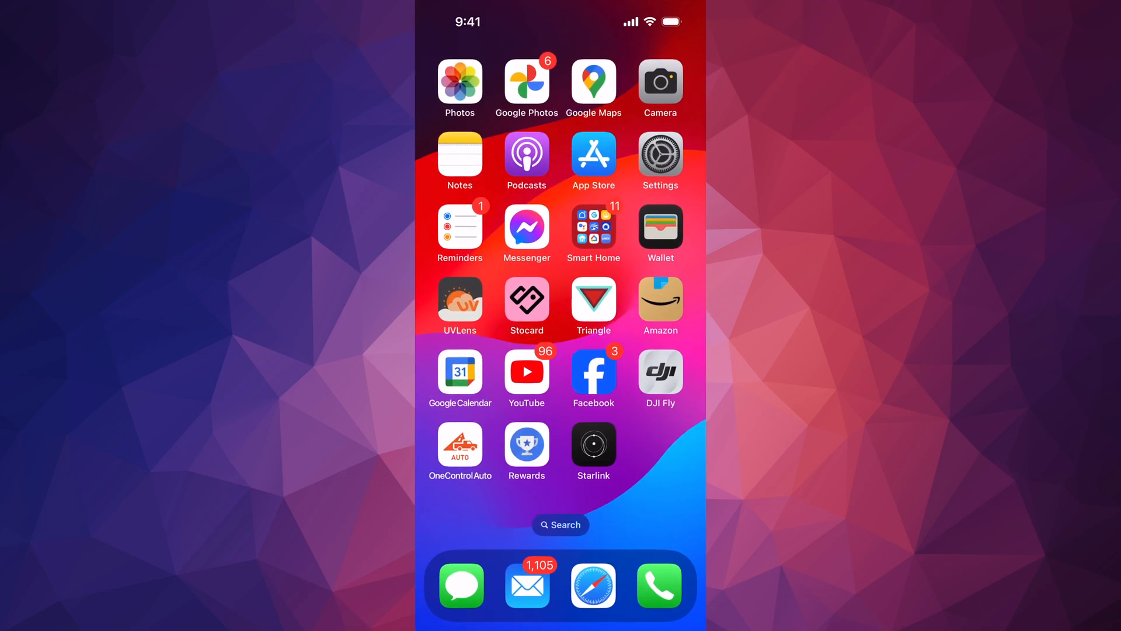
click(659, 159)
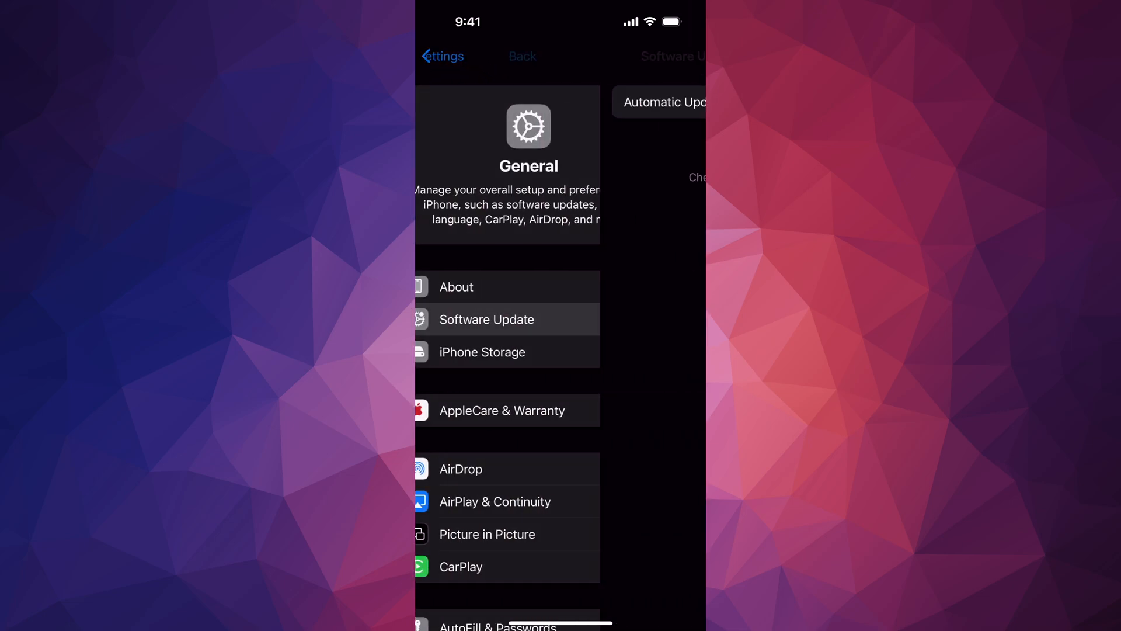
click(487, 319)
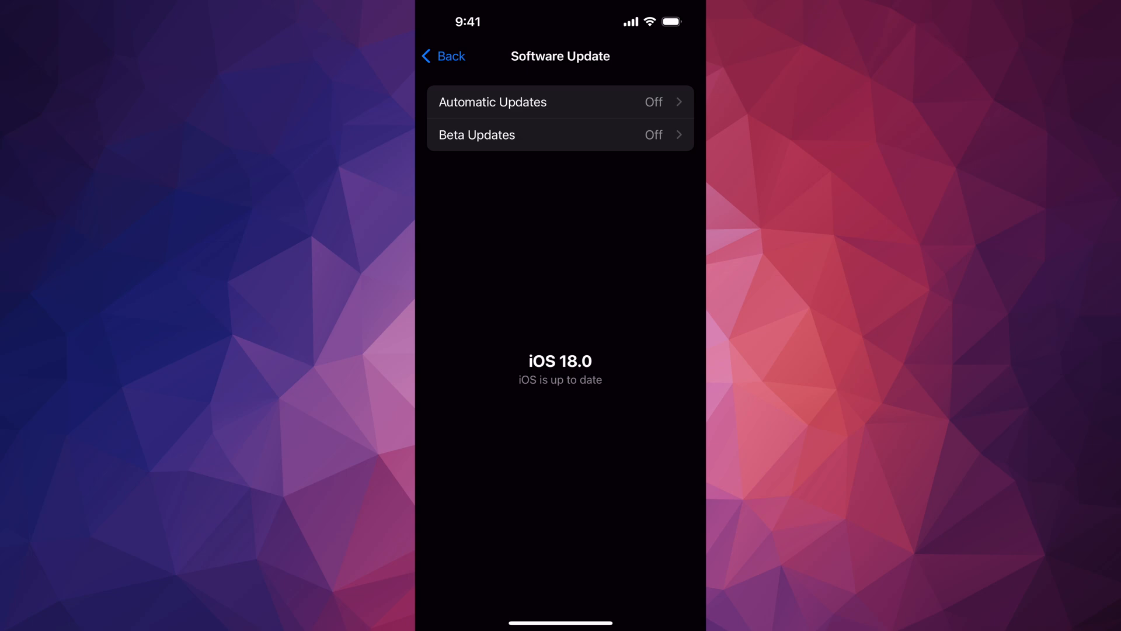
click(443, 56)
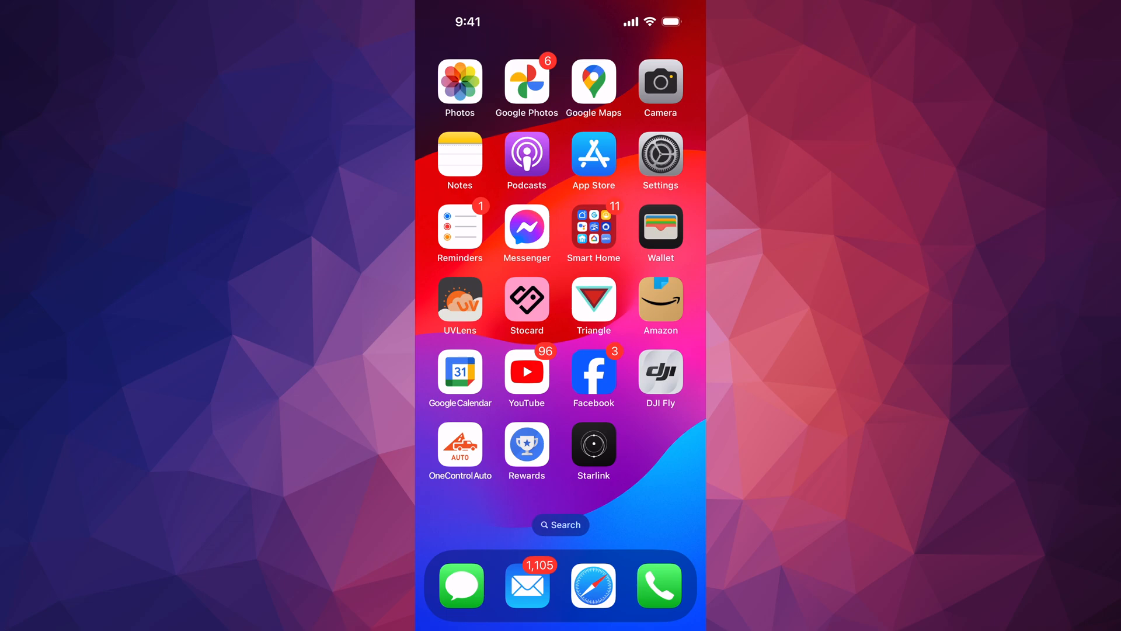
scroll(left, 3)
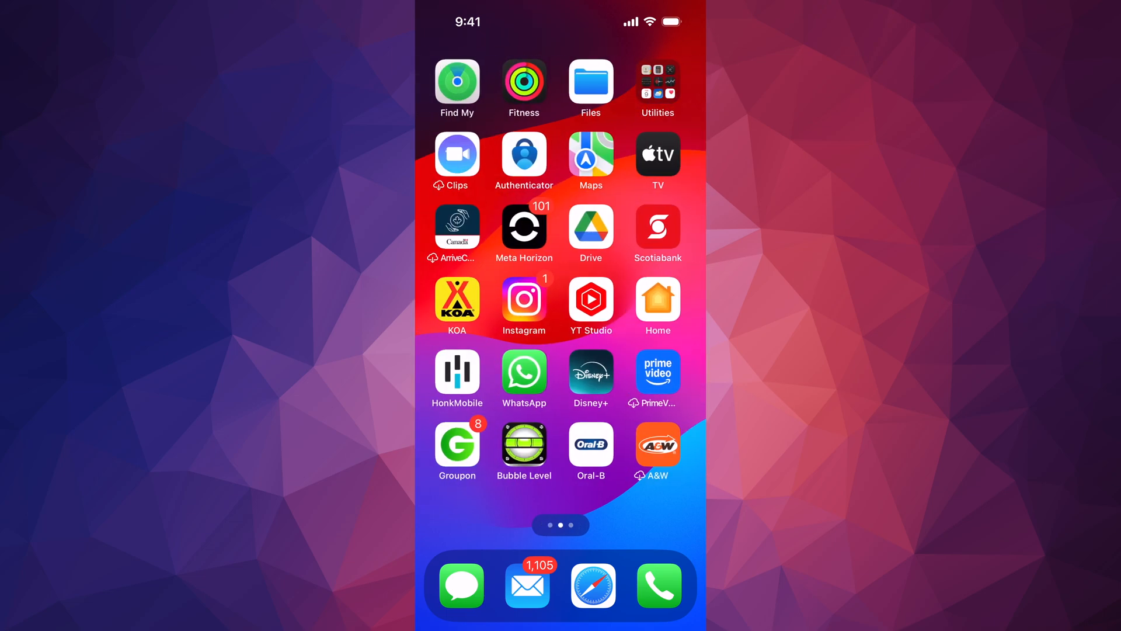
scroll(left, 3)
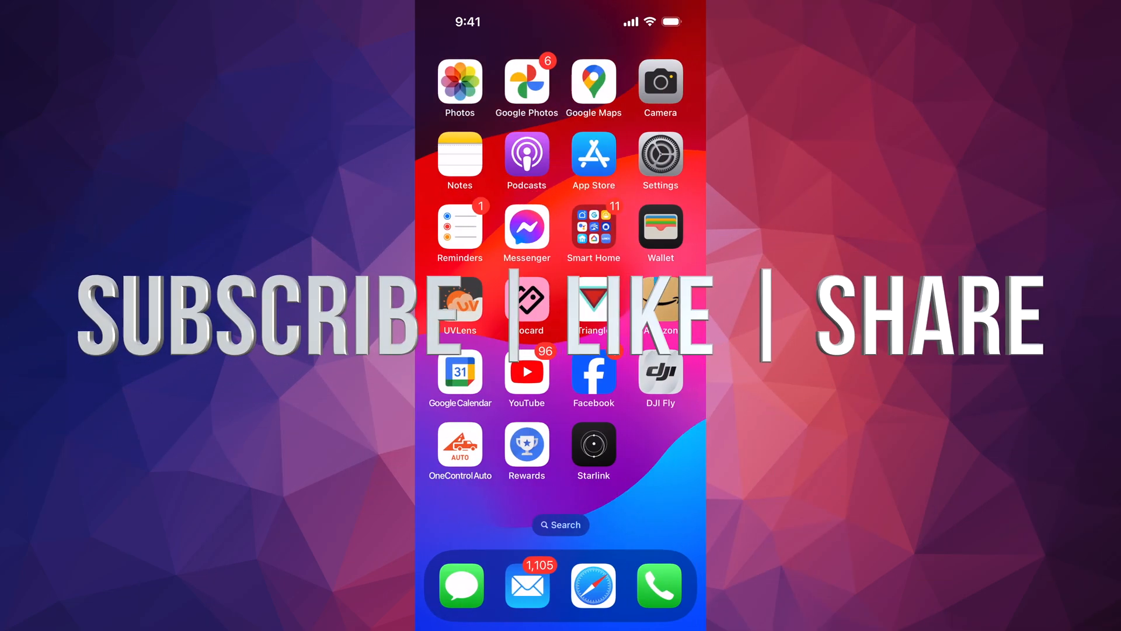